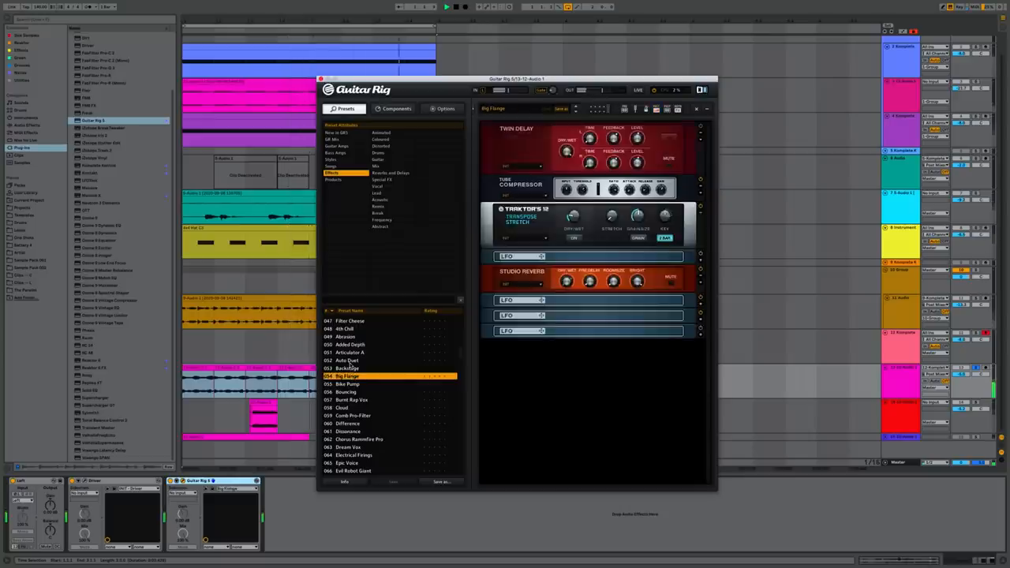
# - Load effects preset 097 'Wet Alley', replacing Big Flange with a filter, reverb and delay rack
pyautogui.click(347, 368)
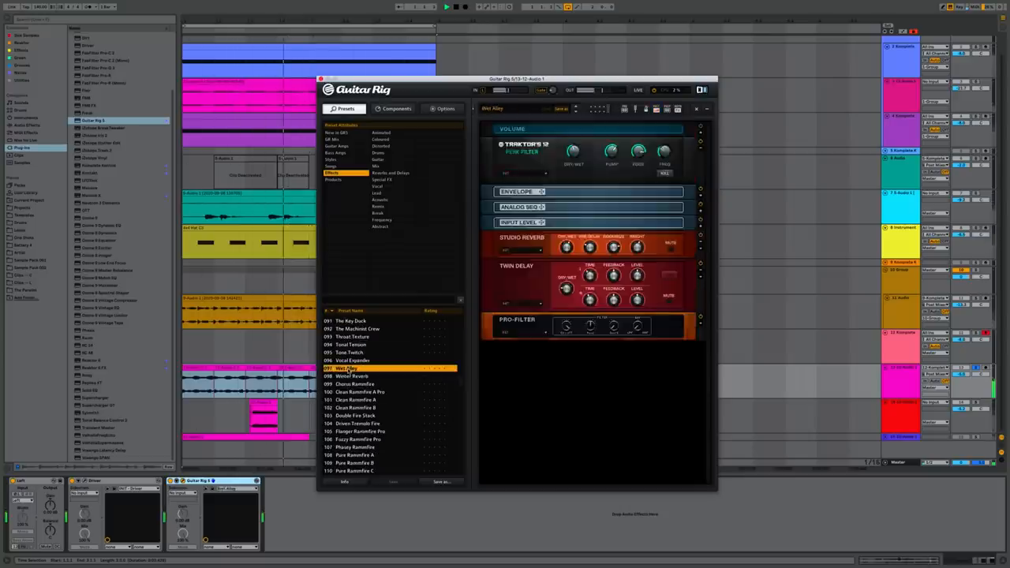